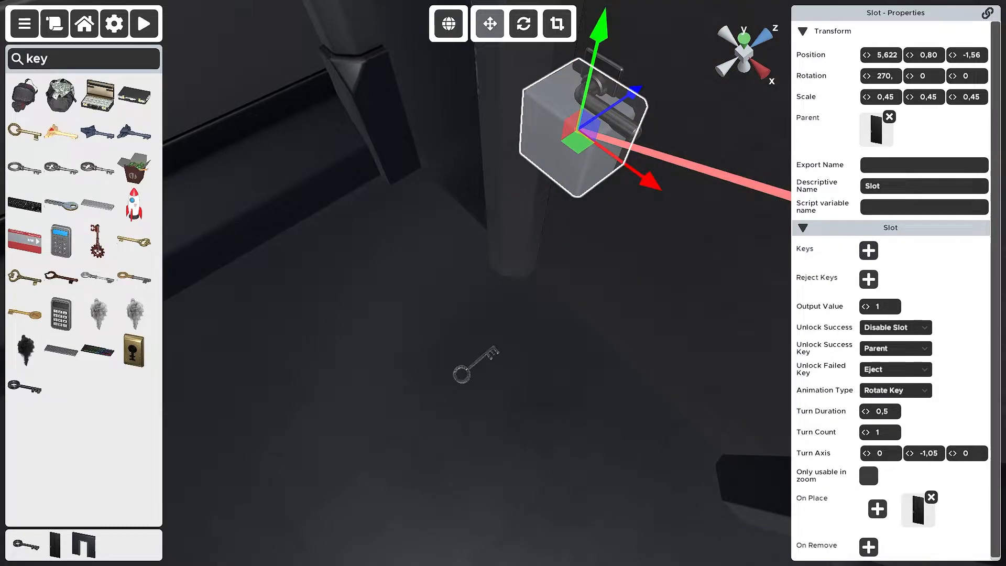
- Assign the key lying on the floor as the door slot's accepted key
{"action": "left_click", "coordinate": [144, 24]}
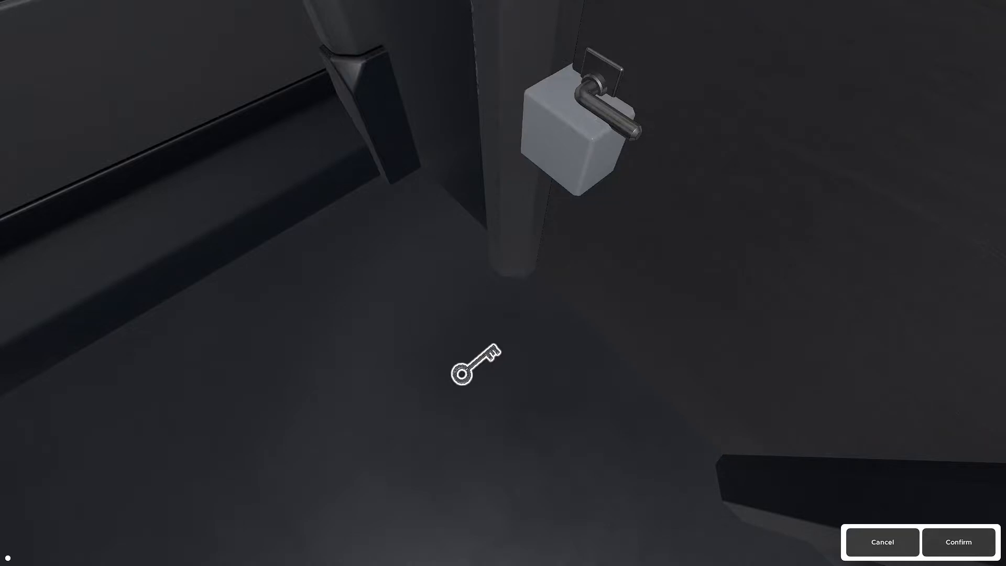
{"action": "left_click", "coordinate": [959, 542]}
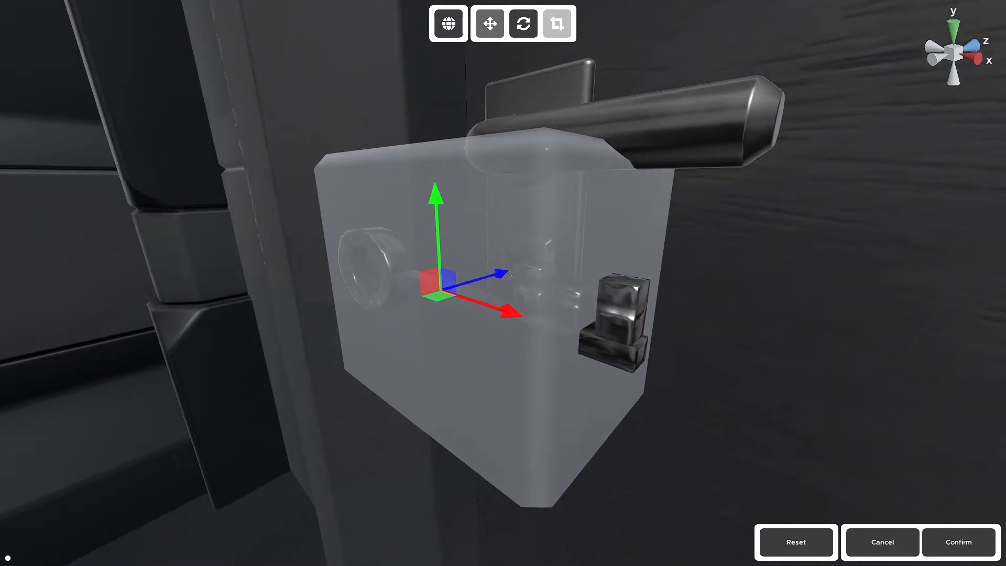
- Move and rotate the key so it rests inside the slot's keyhole when inserted
{"action": "left_click", "coordinate": [522, 24]}
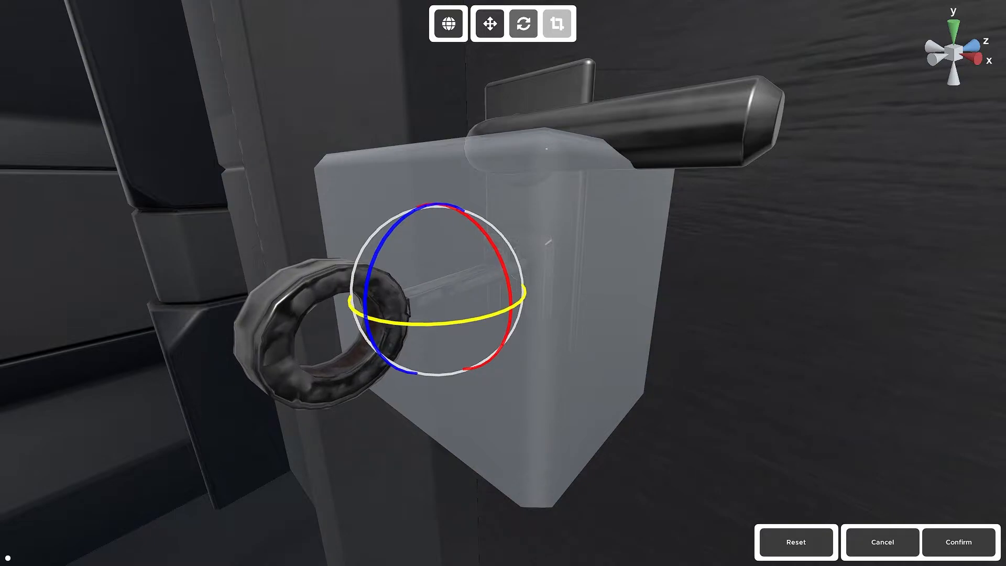
{"action": "left_click", "coordinate": [489, 25]}
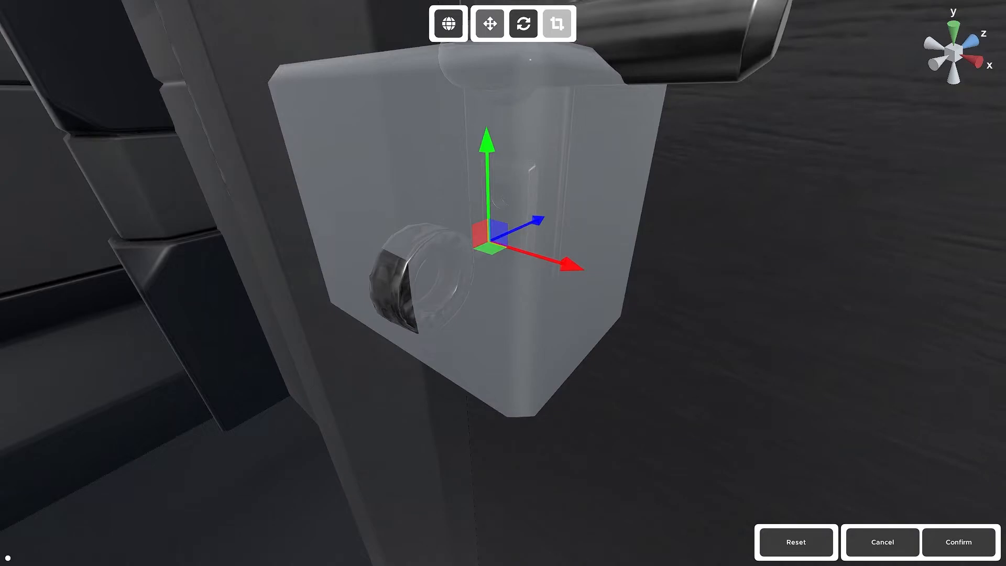
- Confirm the key's inserted placement and start play mode to test the door
{"action": "left_click", "coordinate": [958, 542]}
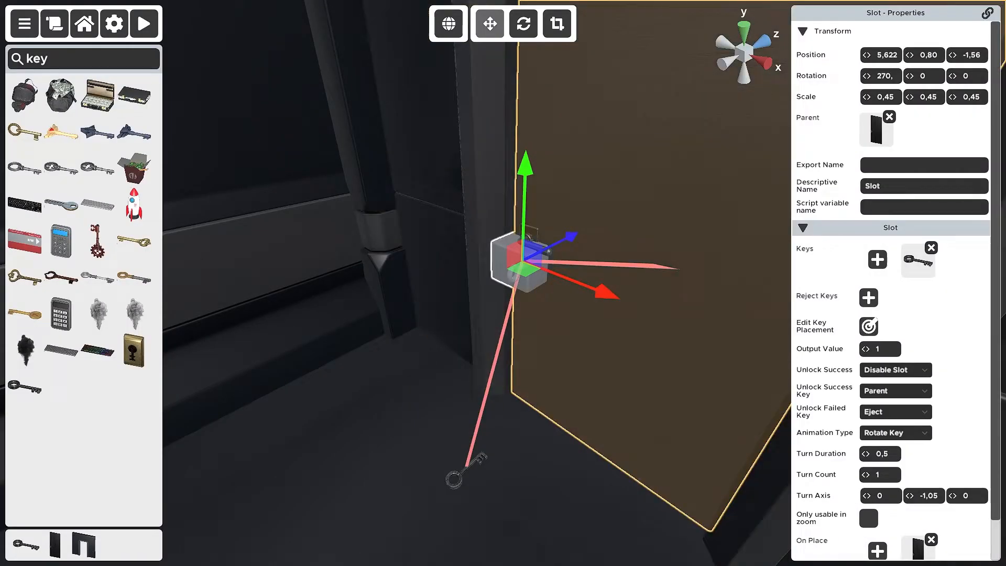
{"action": "left_click", "coordinate": [144, 23]}
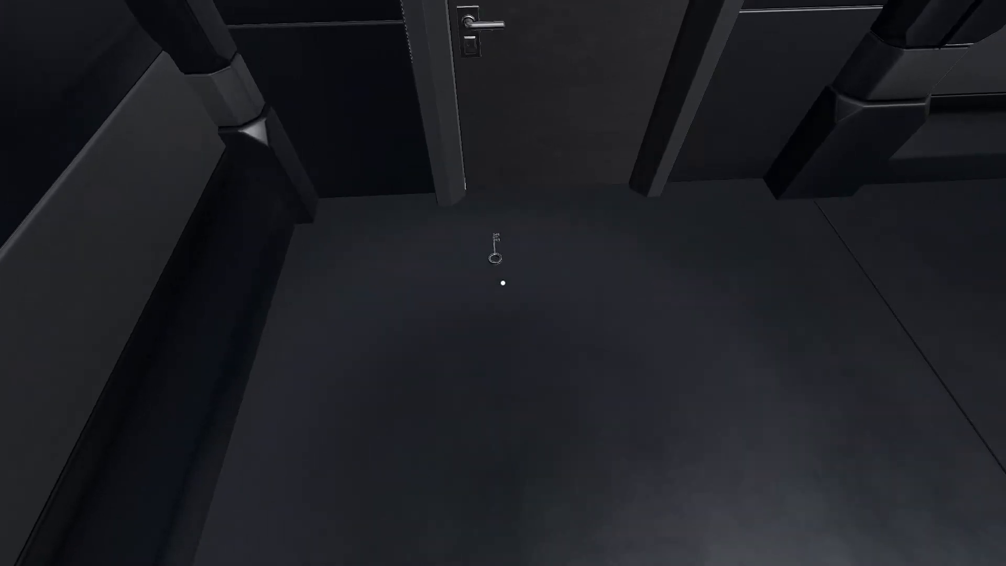
{"action": "mouse_move", "coordinate": [503, 283]}
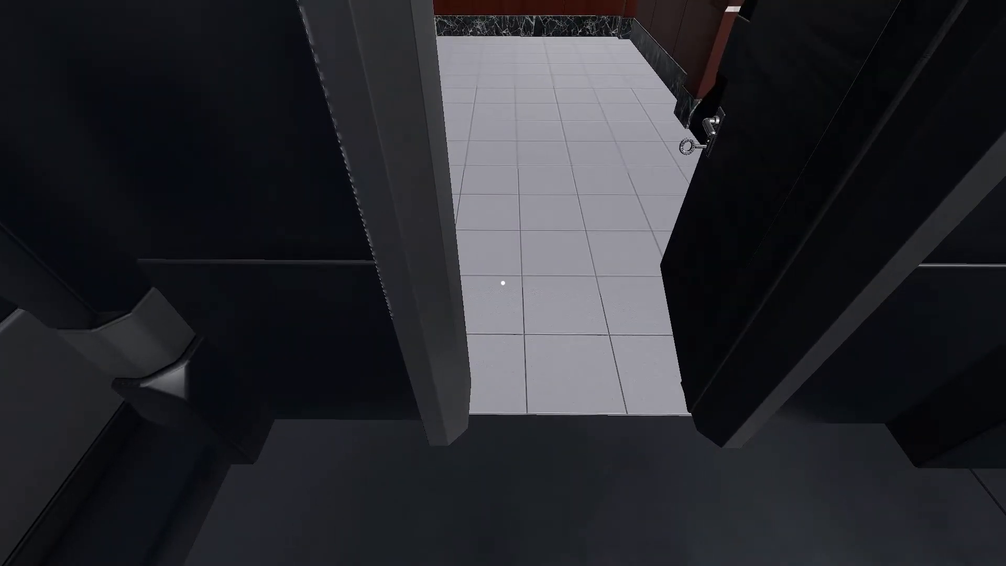
{"action": "mouse_move", "coordinate": [503, 283]}
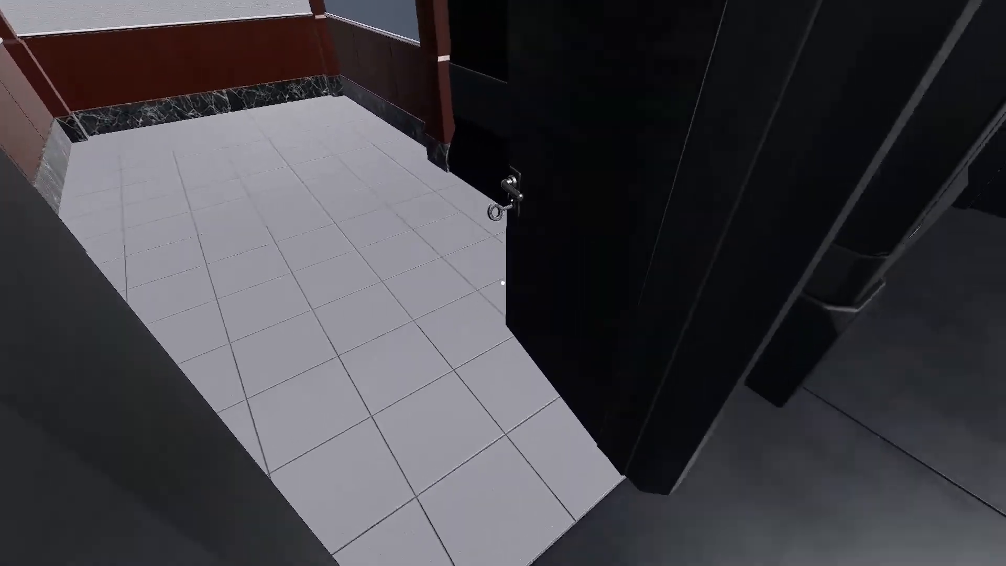